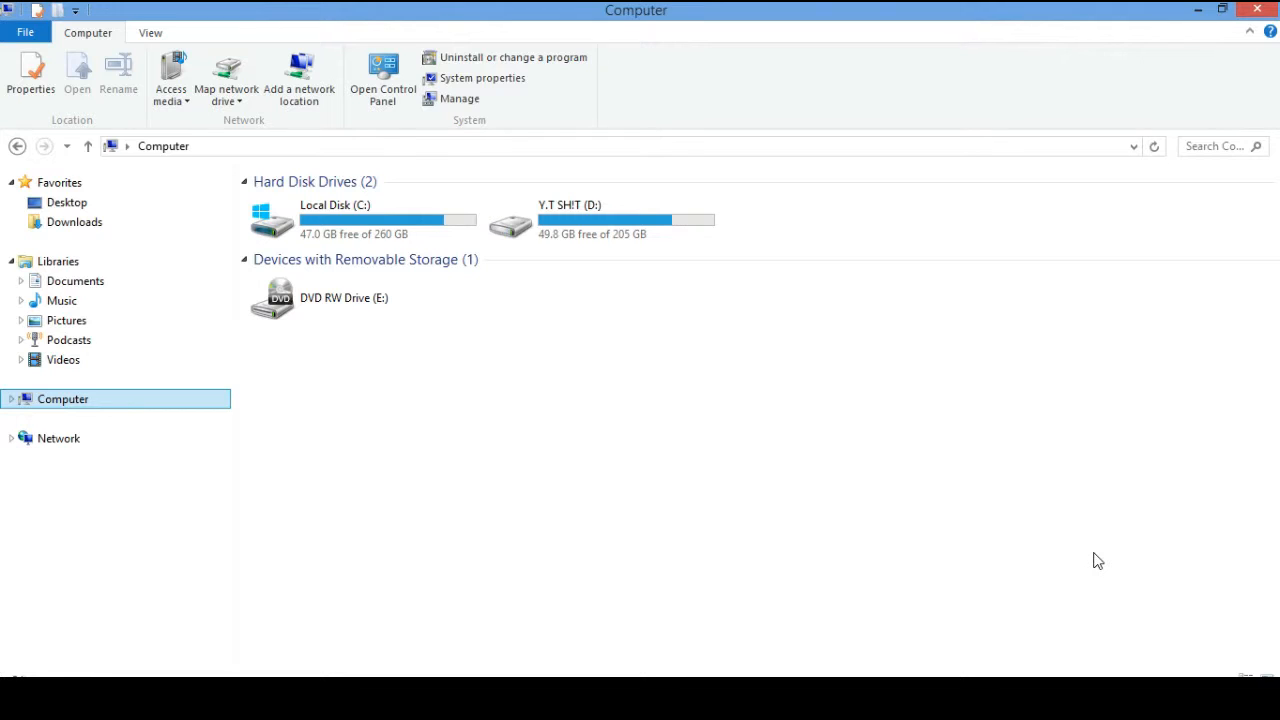
mouse_move(1098, 93)
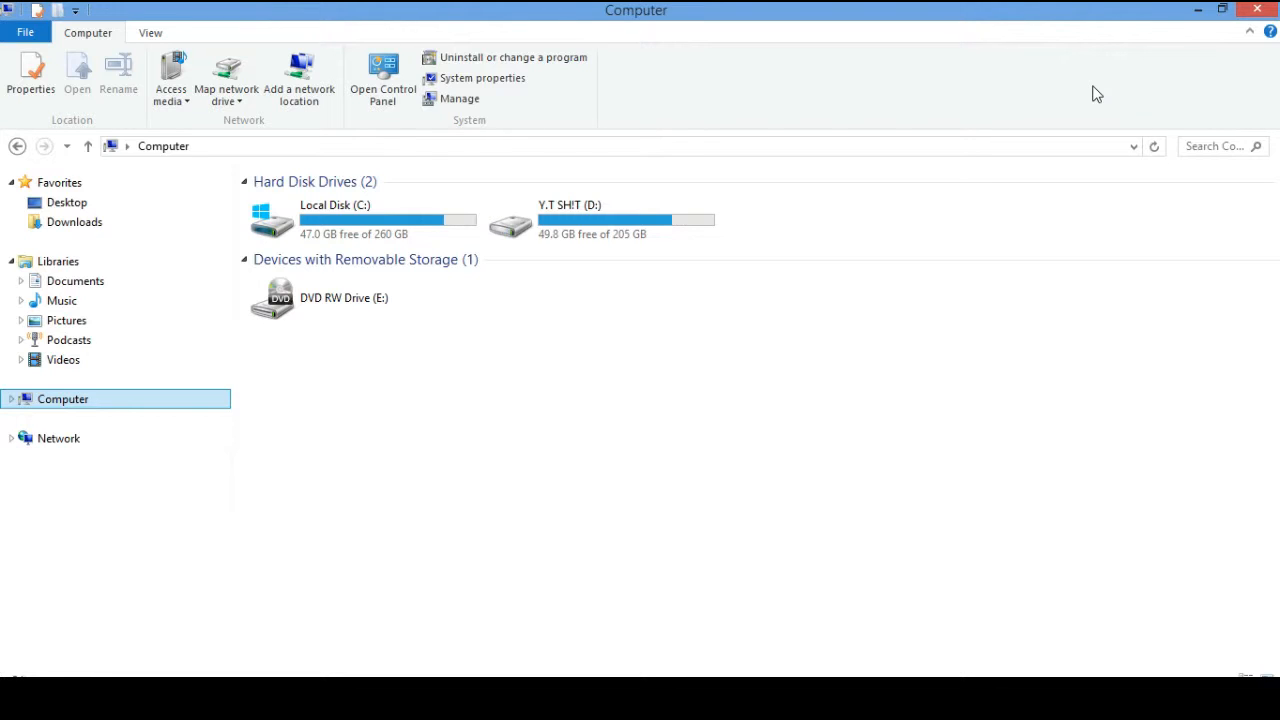
Step: Select drive D: on the Computer page to check its free space
left_click(600, 219)
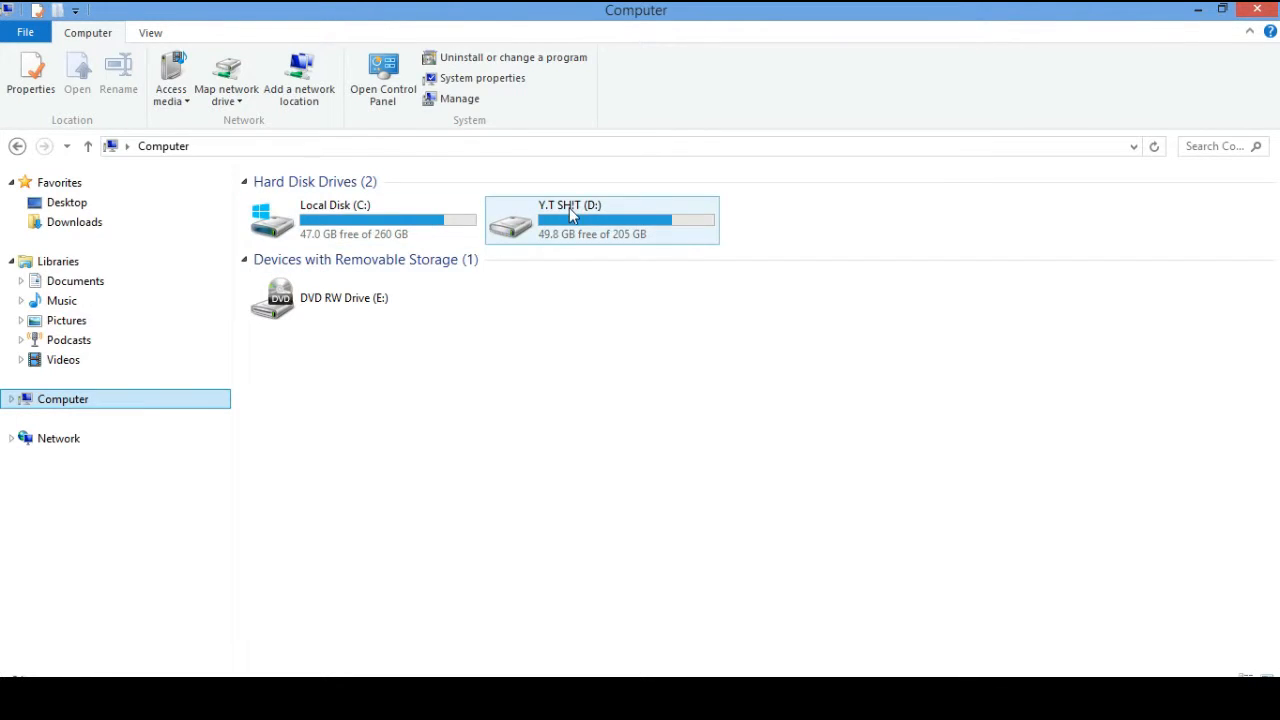
mouse_move(540, 210)
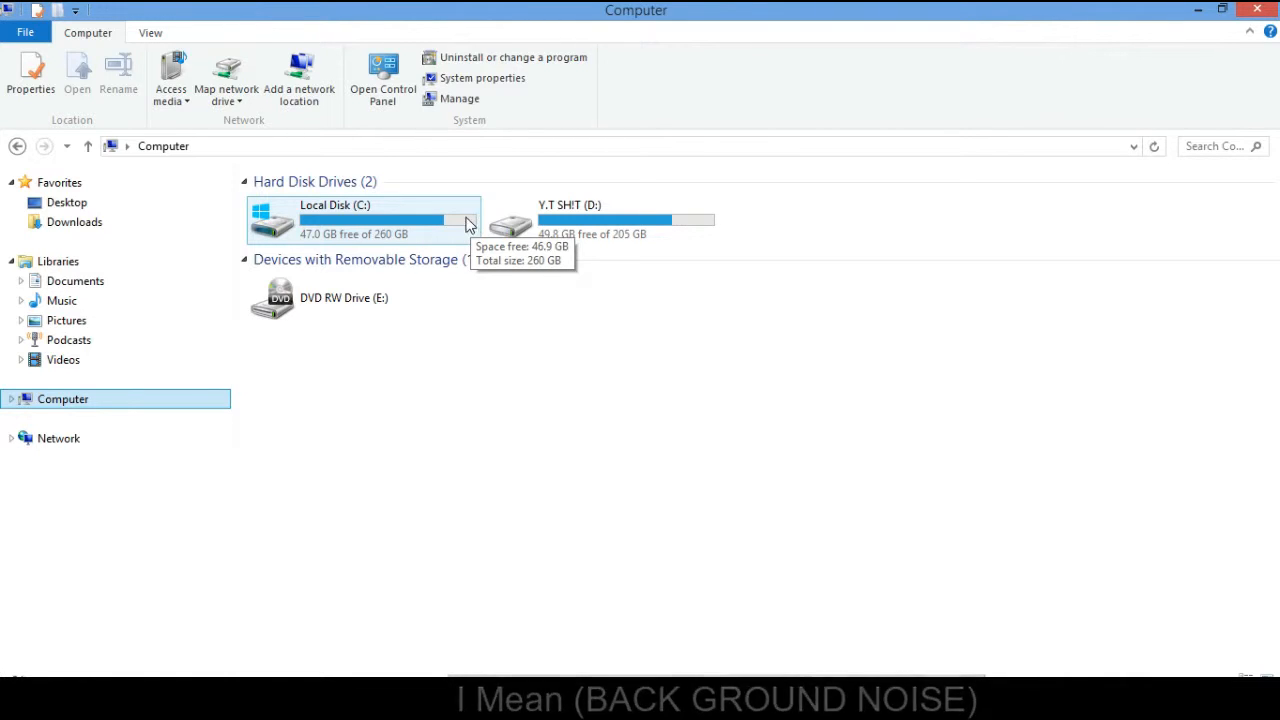
mouse_move(477, 188)
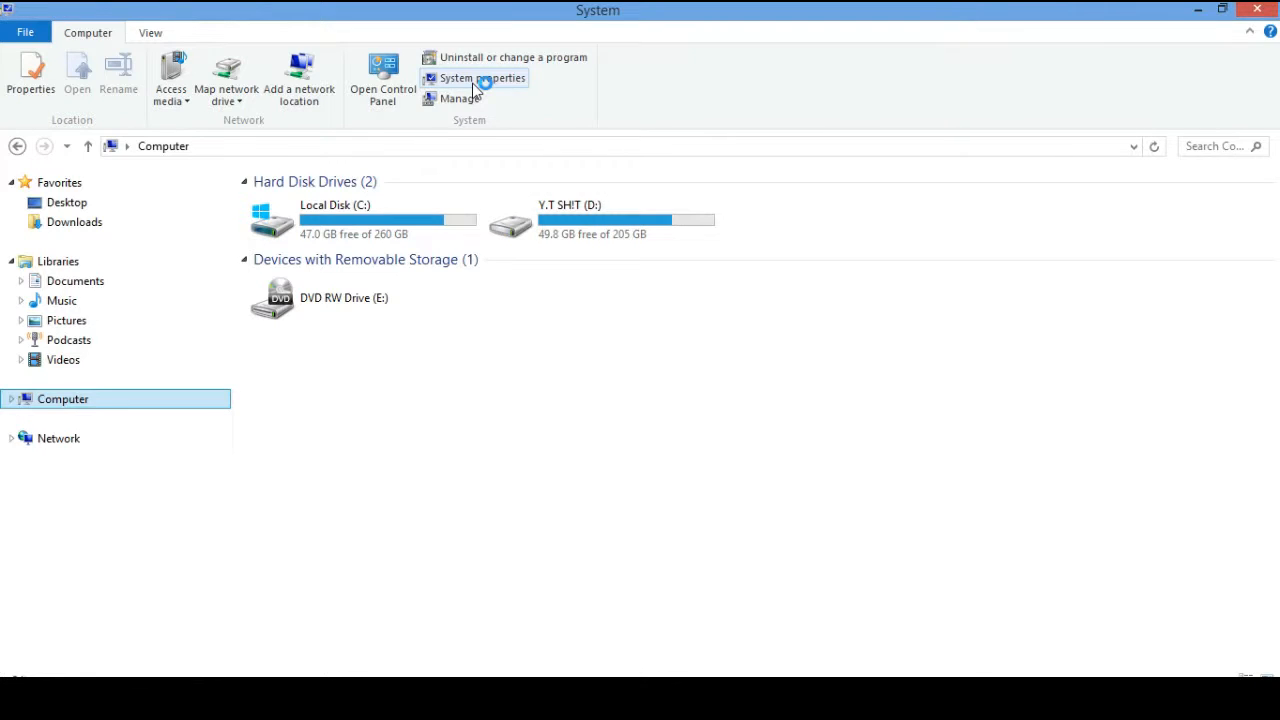
Step: View the basic system information, then return to the System and Security category
left_click(482, 78)
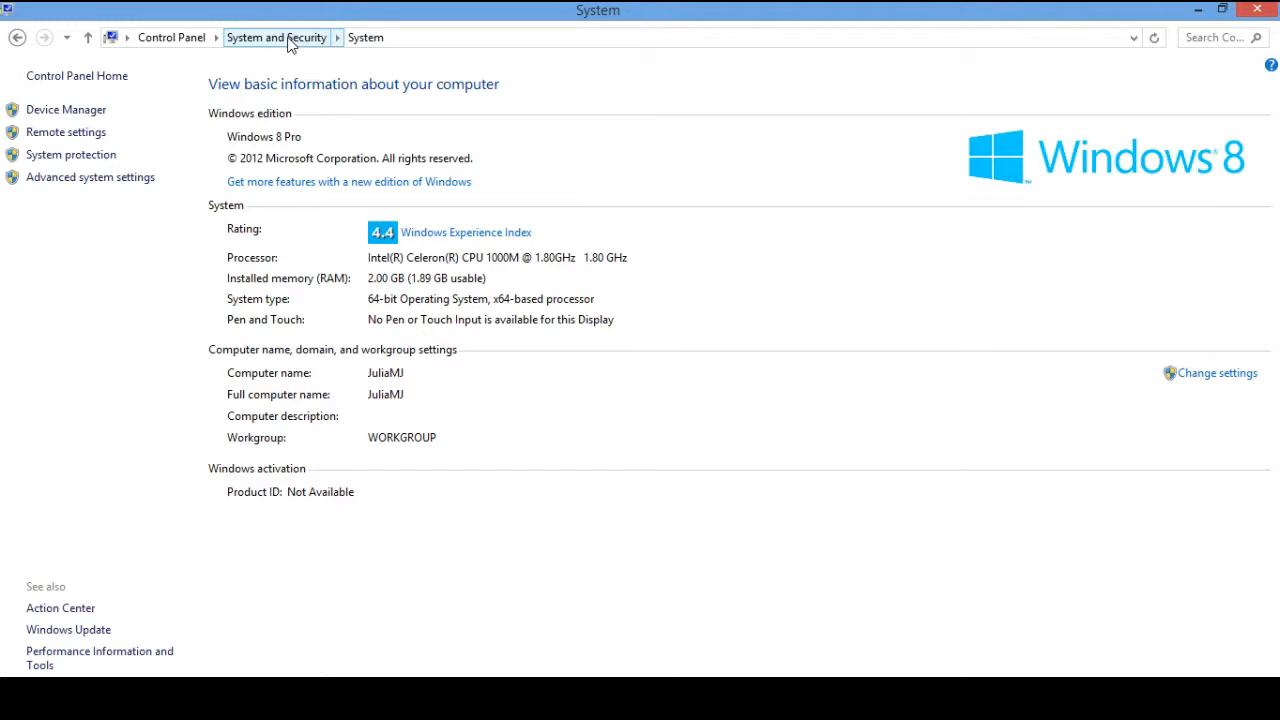
left_click(276, 37)
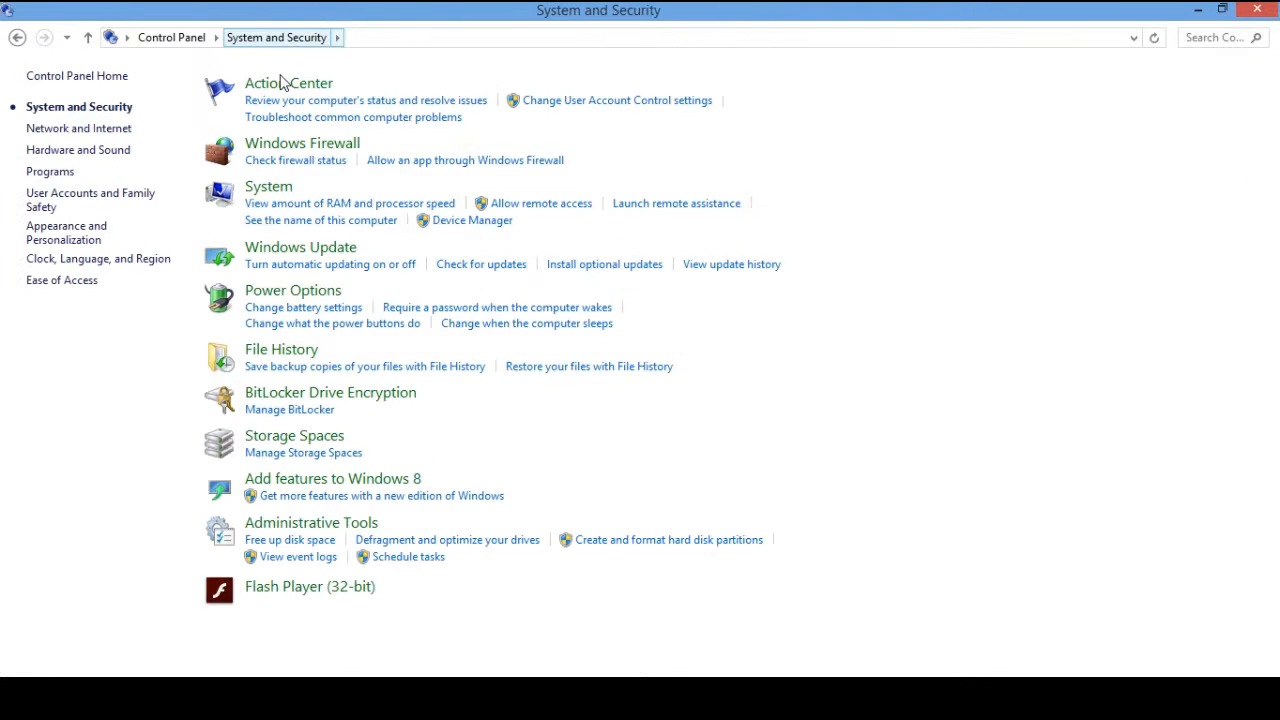
mouse_move(276, 526)
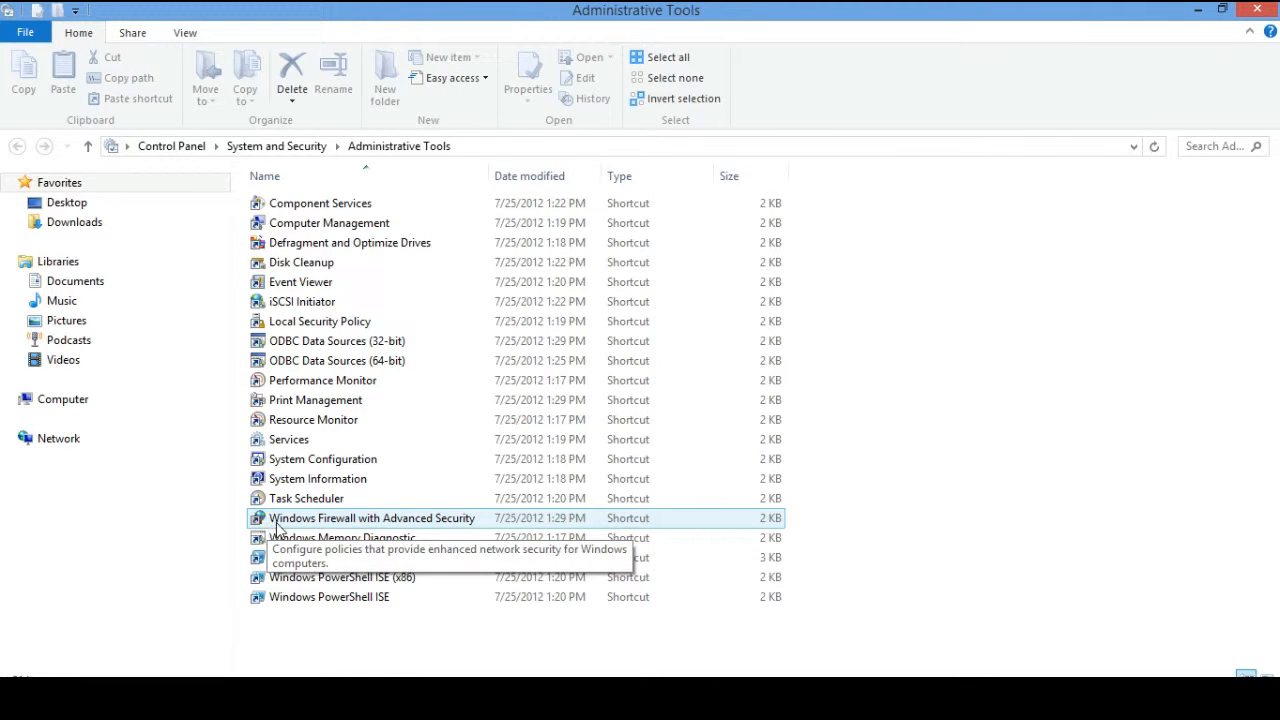
Step: Run Windows Memory Diagnostic as administrator from Administrative Tools
left_click(342, 537)
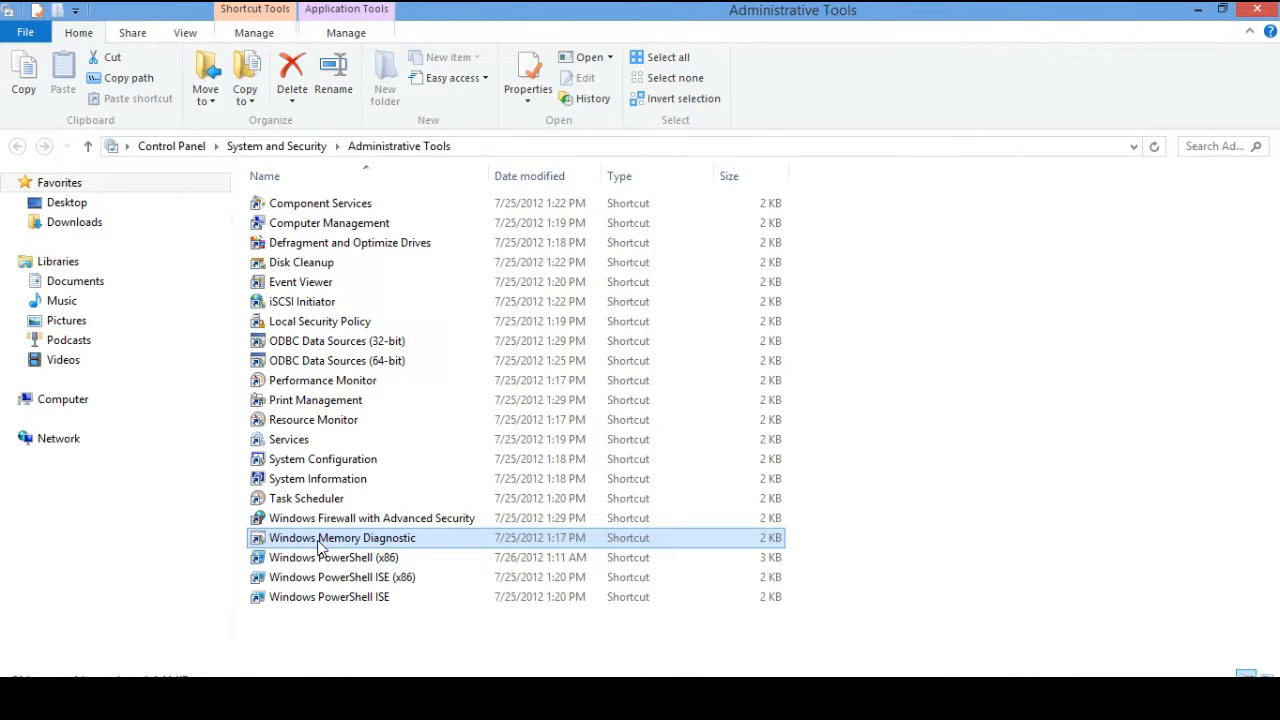
right_click(342, 537)
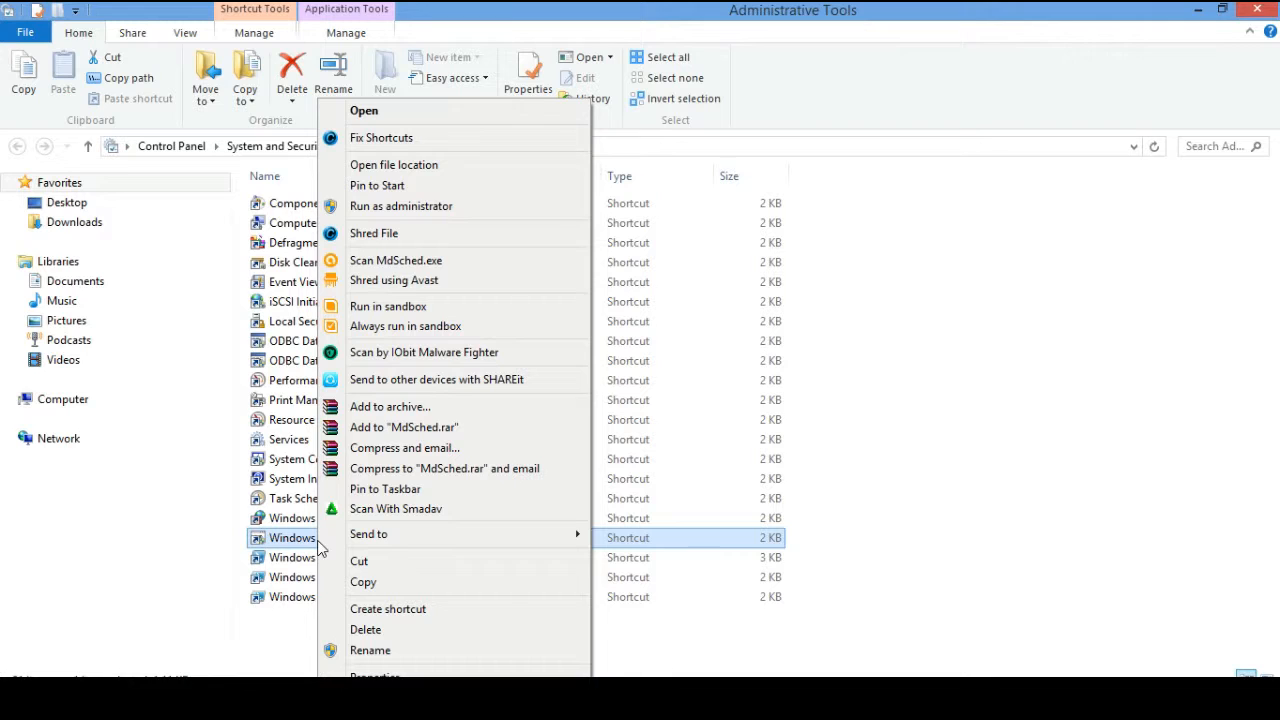
mouse_move(437, 379)
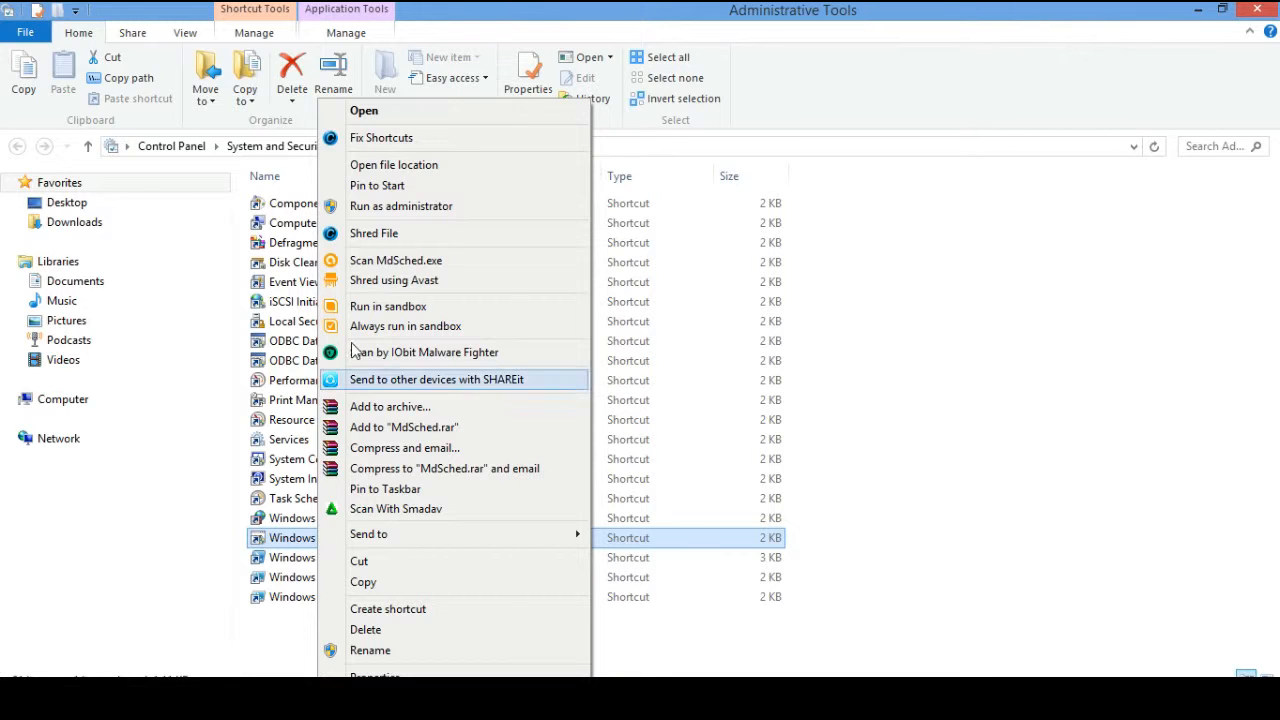
mouse_move(405, 206)
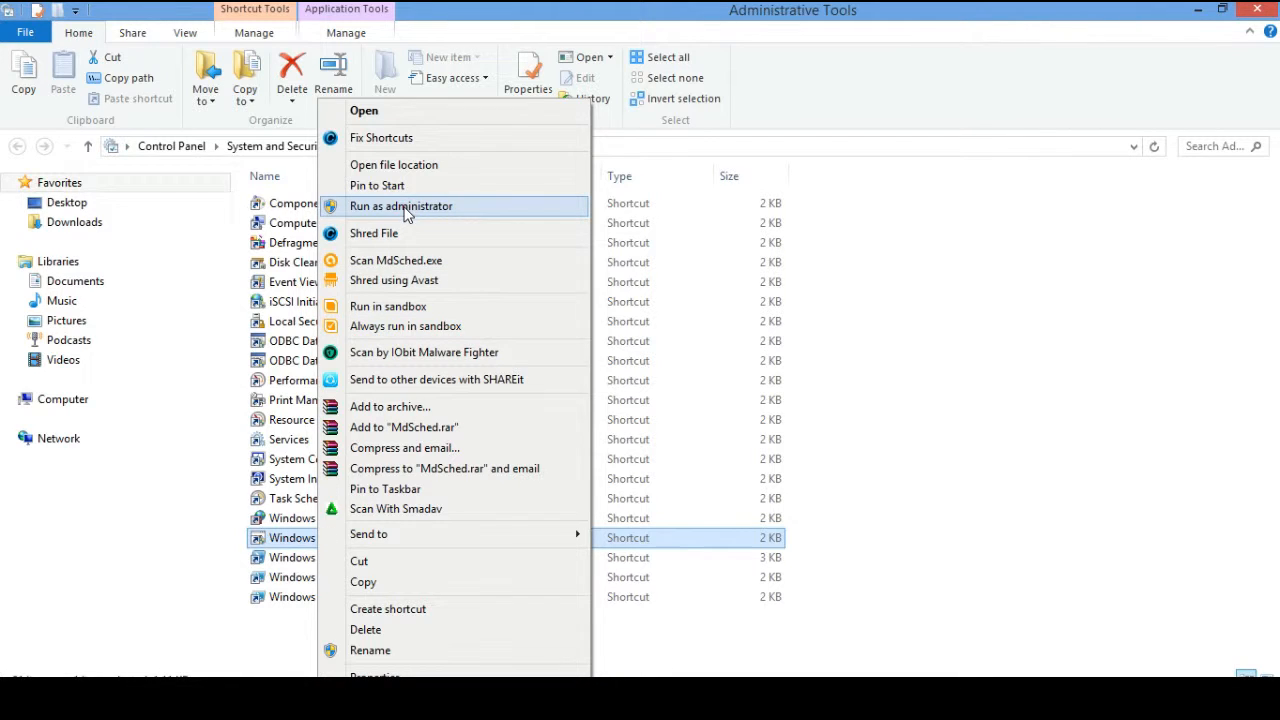
left_click(401, 206)
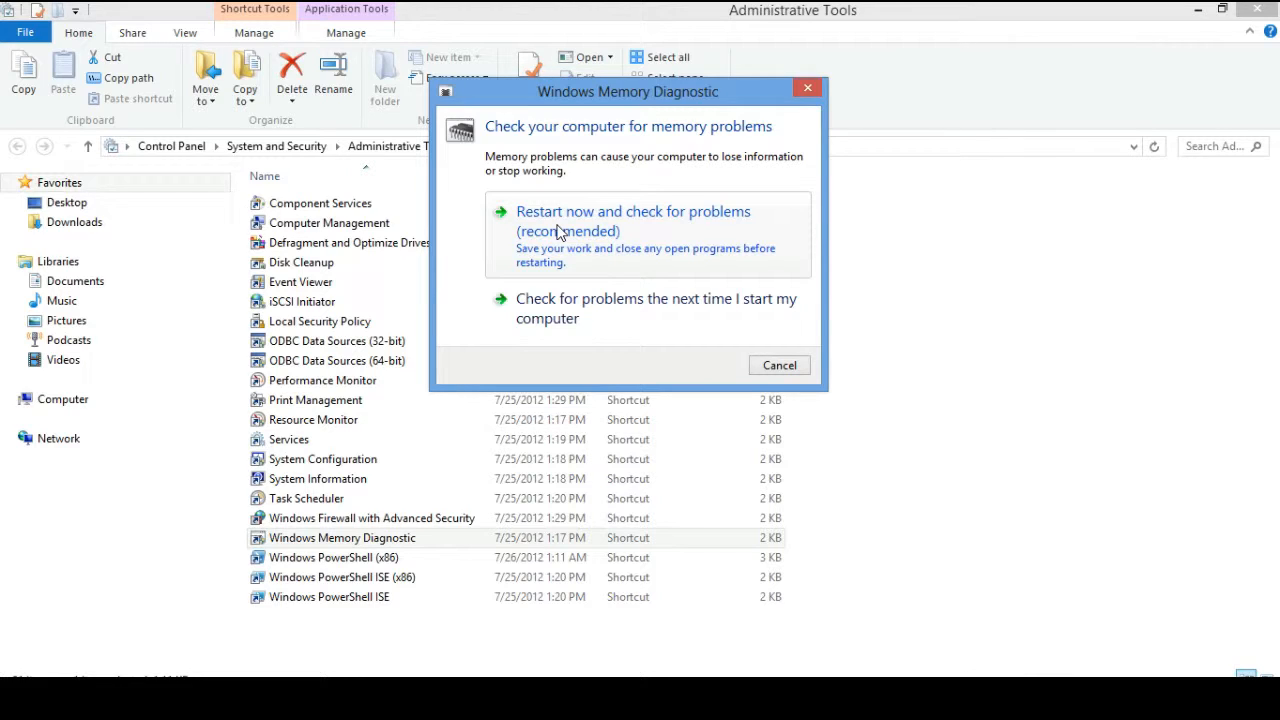
mouse_move(782, 410)
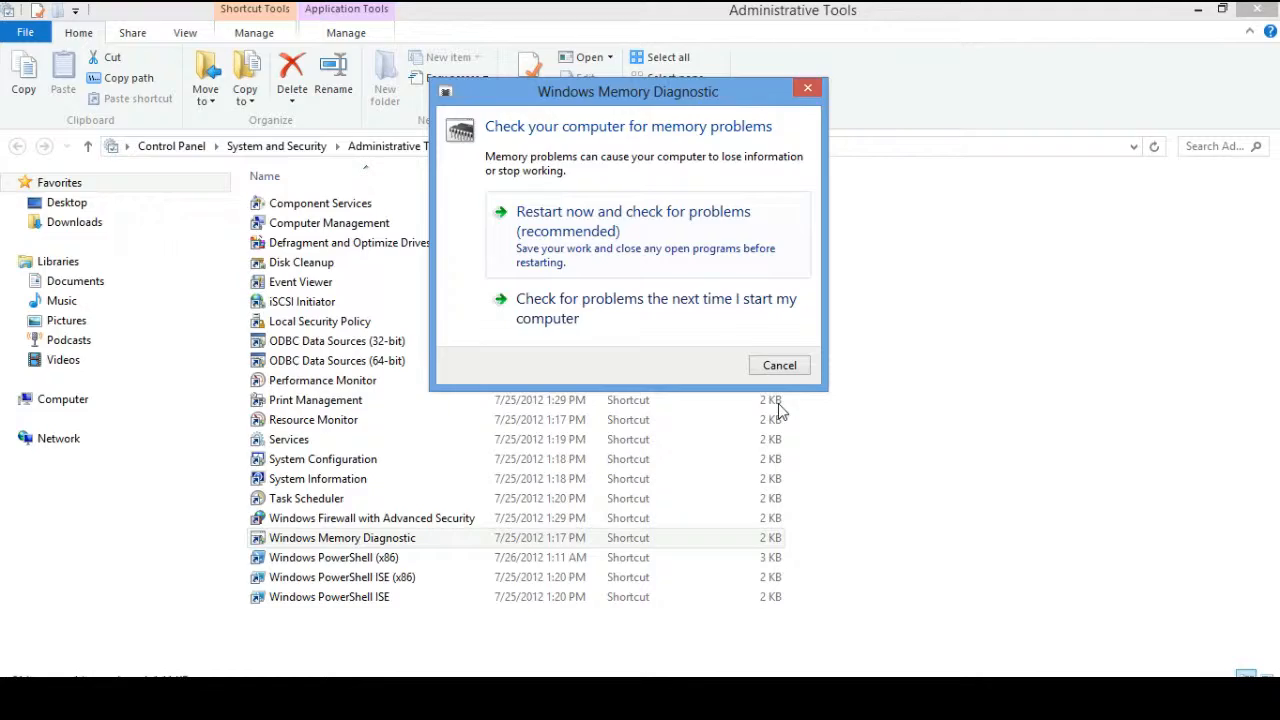
Step: Choose 'Restart now and check for problems' so the memory test begins
left_click(633, 211)
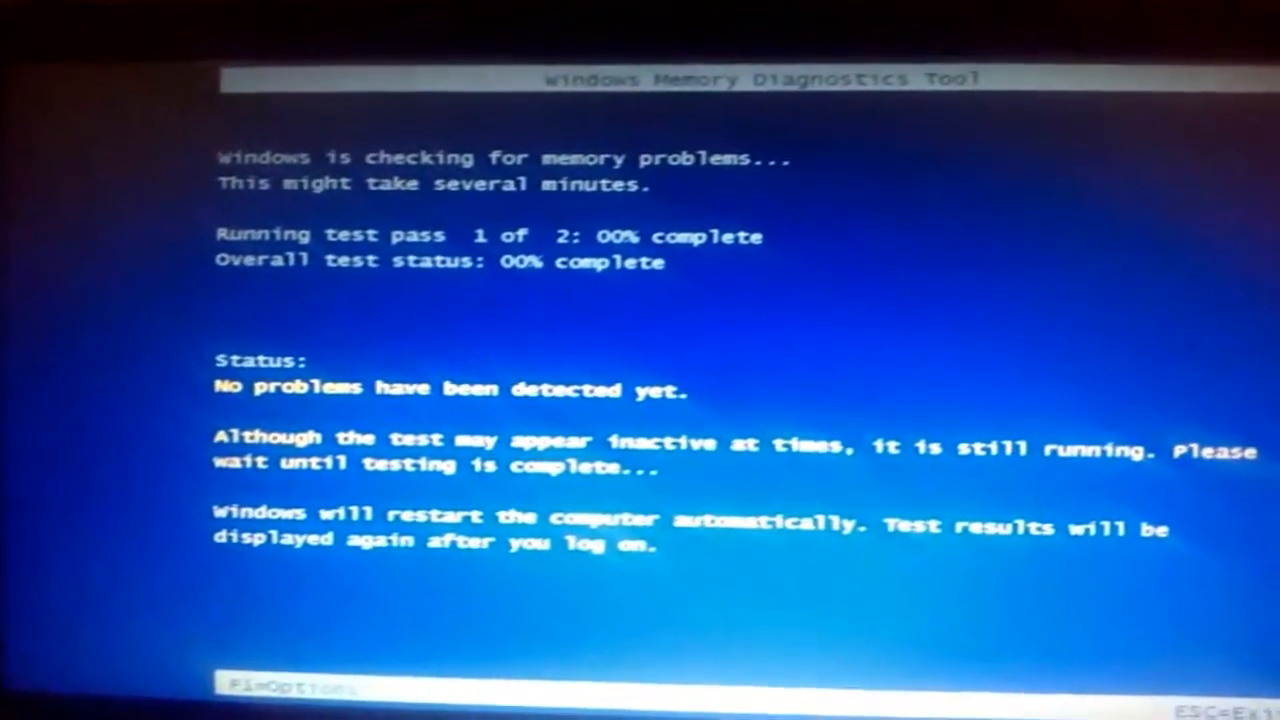
Step: Bring up the memory test options with F1 during test pass 1
key("f1")
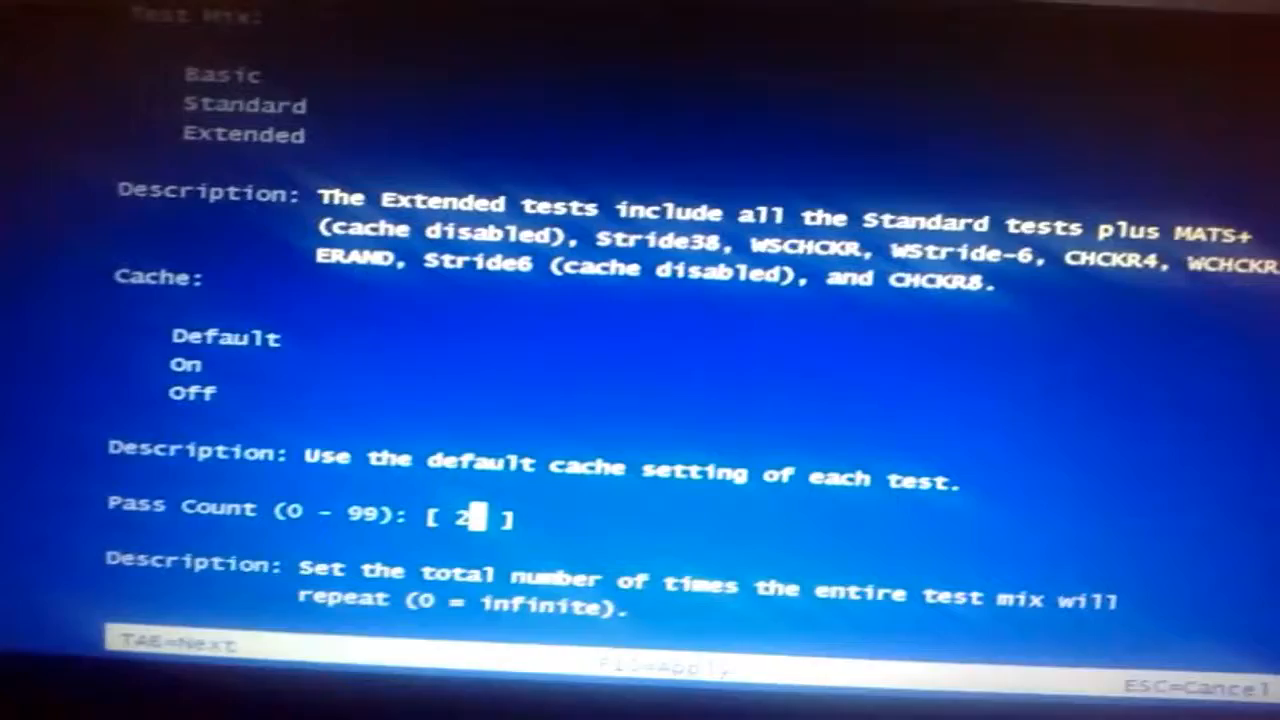
Step: Replace the pass count of 2 with a new value of 10
key("backspace")
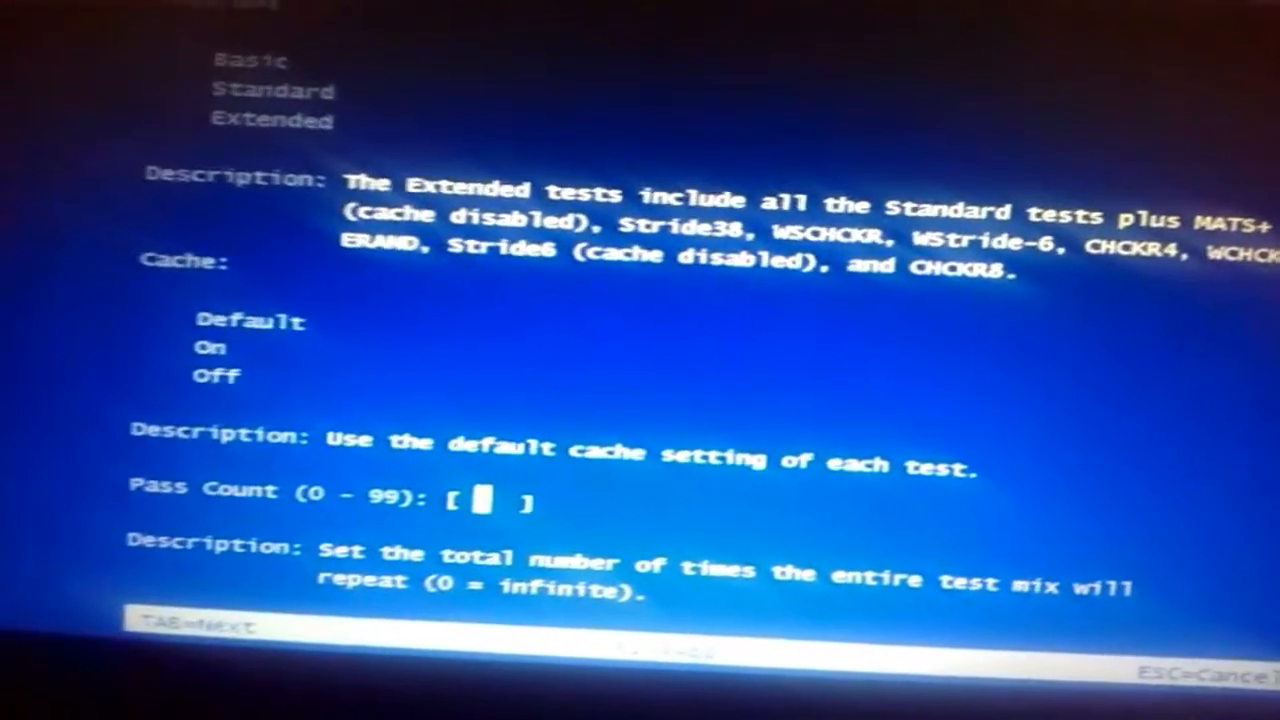
type("1")
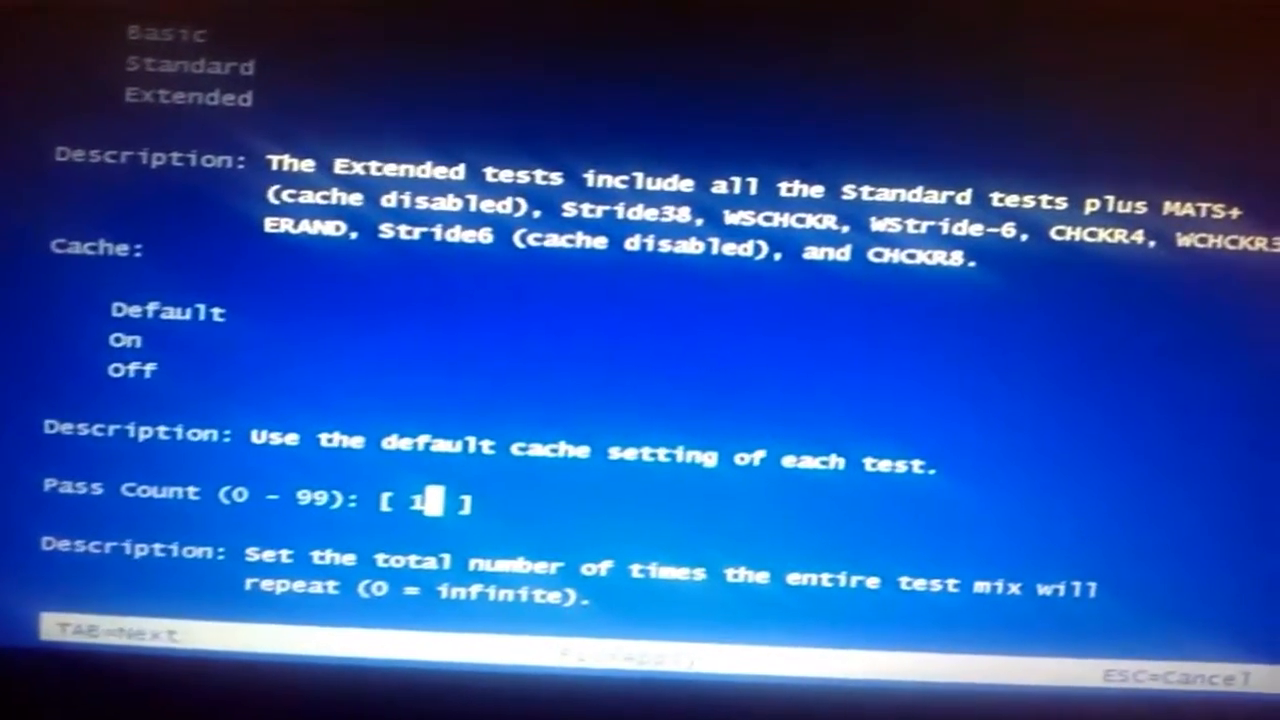
type("0")
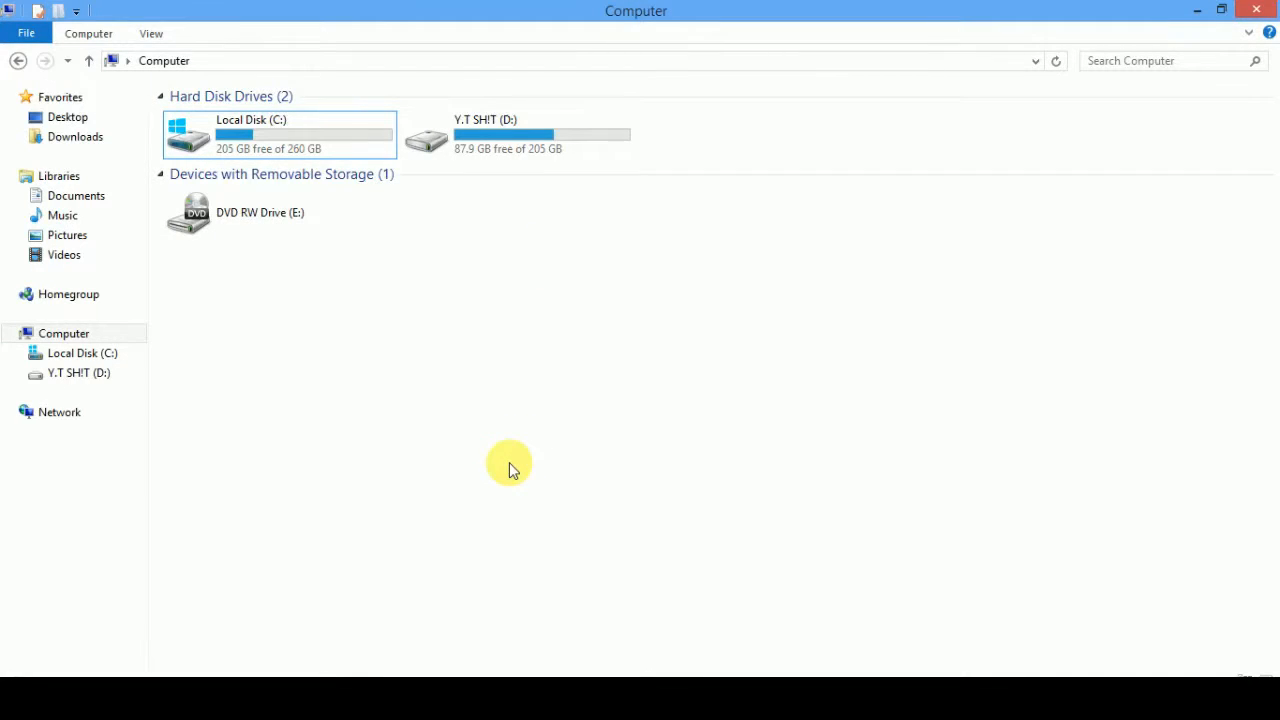
mouse_move(415, 230)
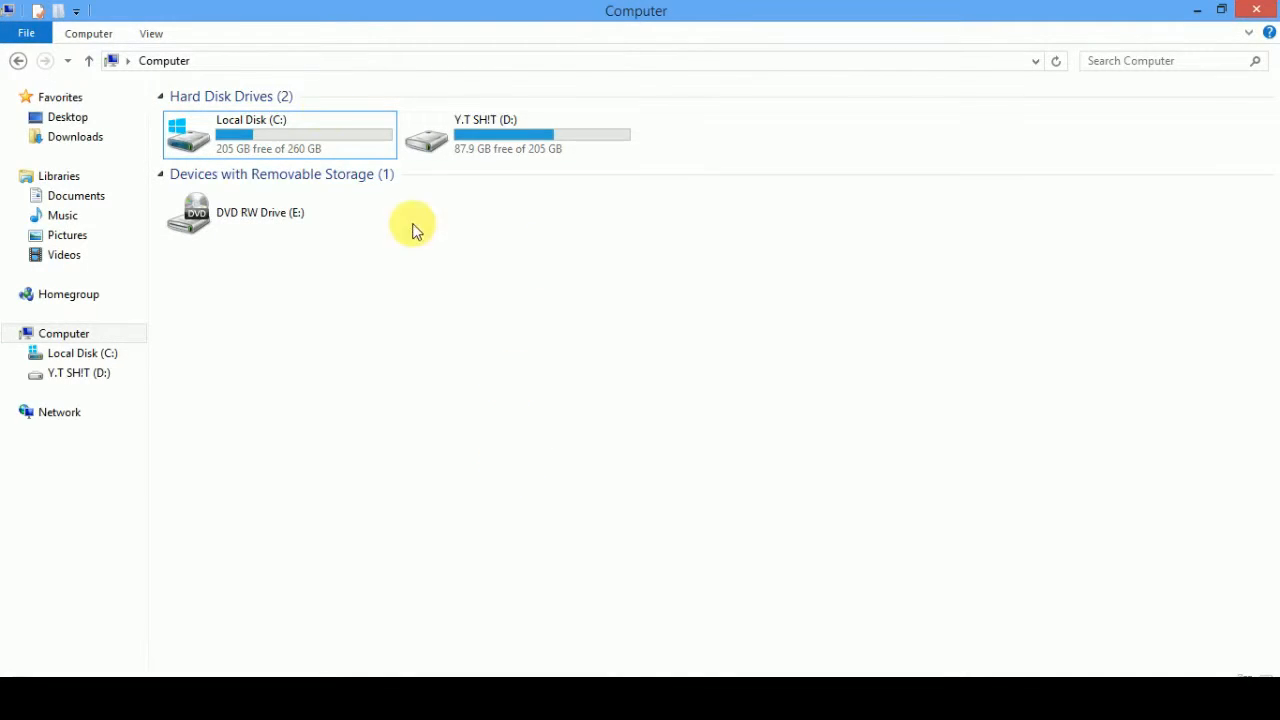
left_click(295, 135)
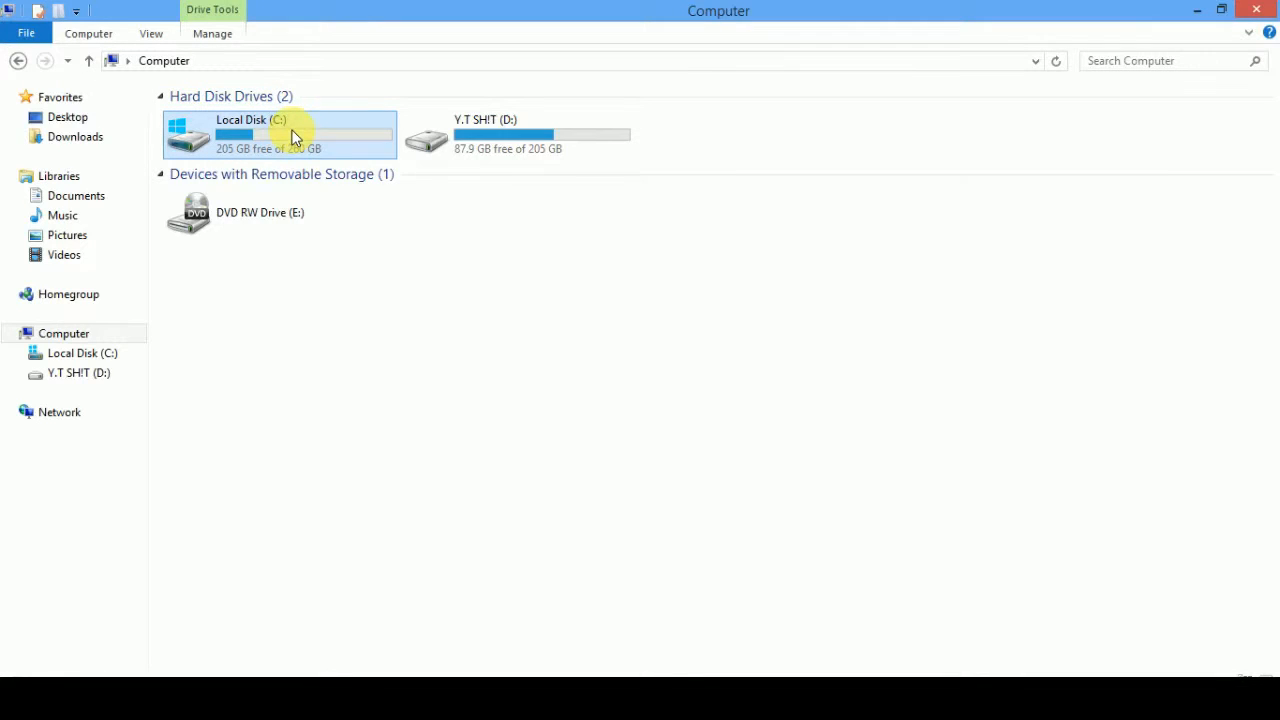
left_click(490, 135)
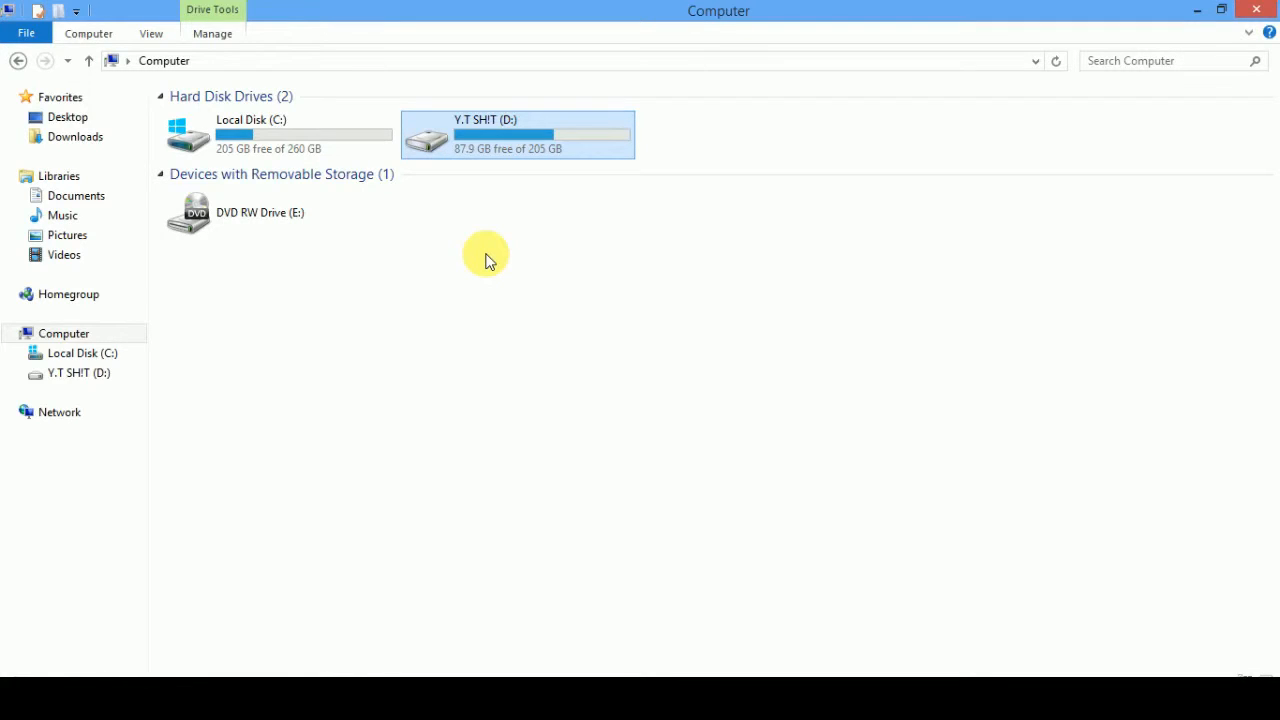
mouse_move(467, 167)
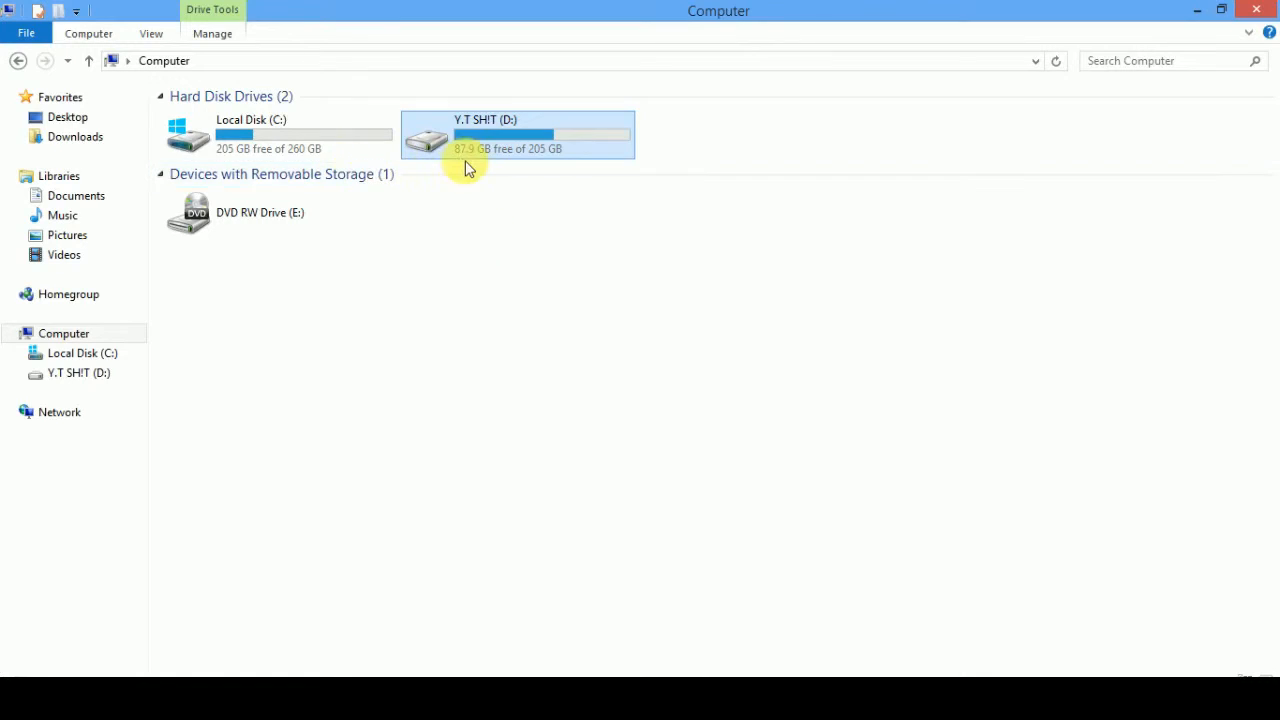
mouse_move(470, 167)
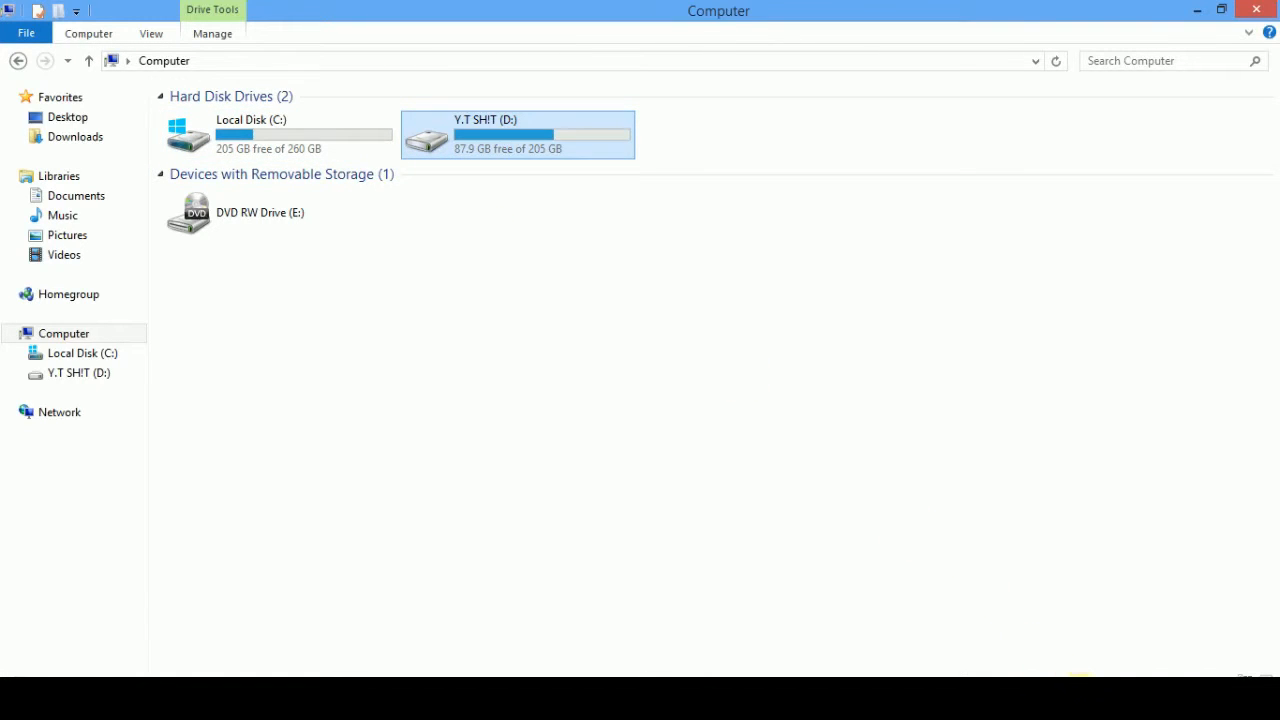